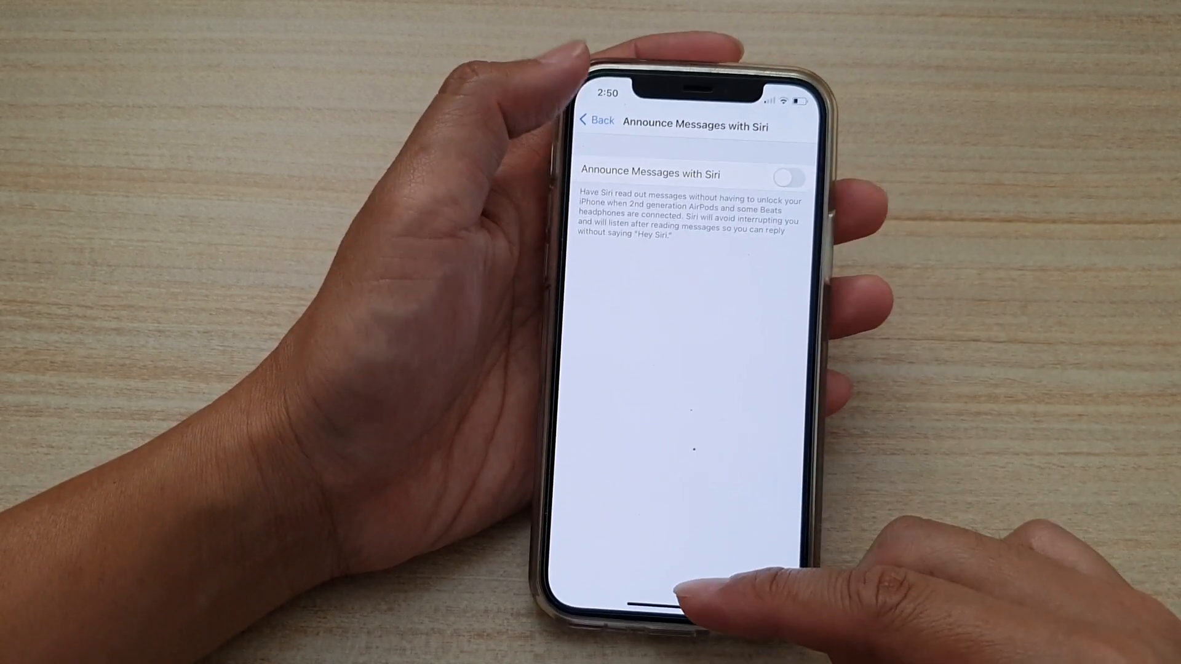
Return to the Notifications list and go back to the home screen.
left_click(594, 120)
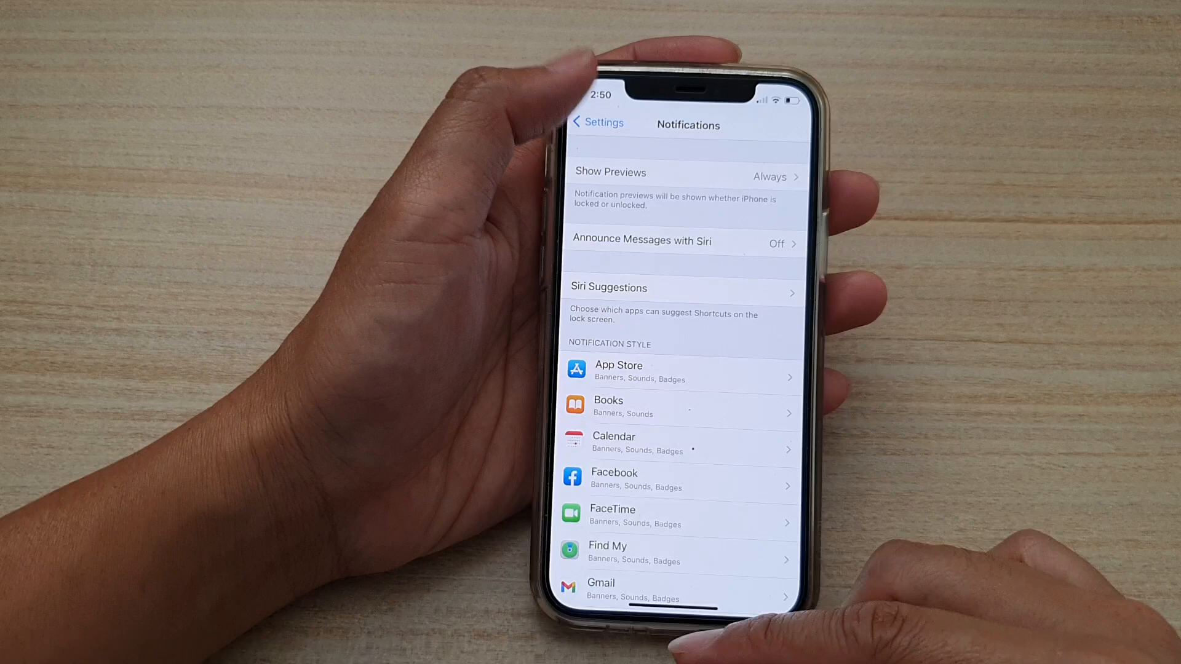
left_click(594, 122)
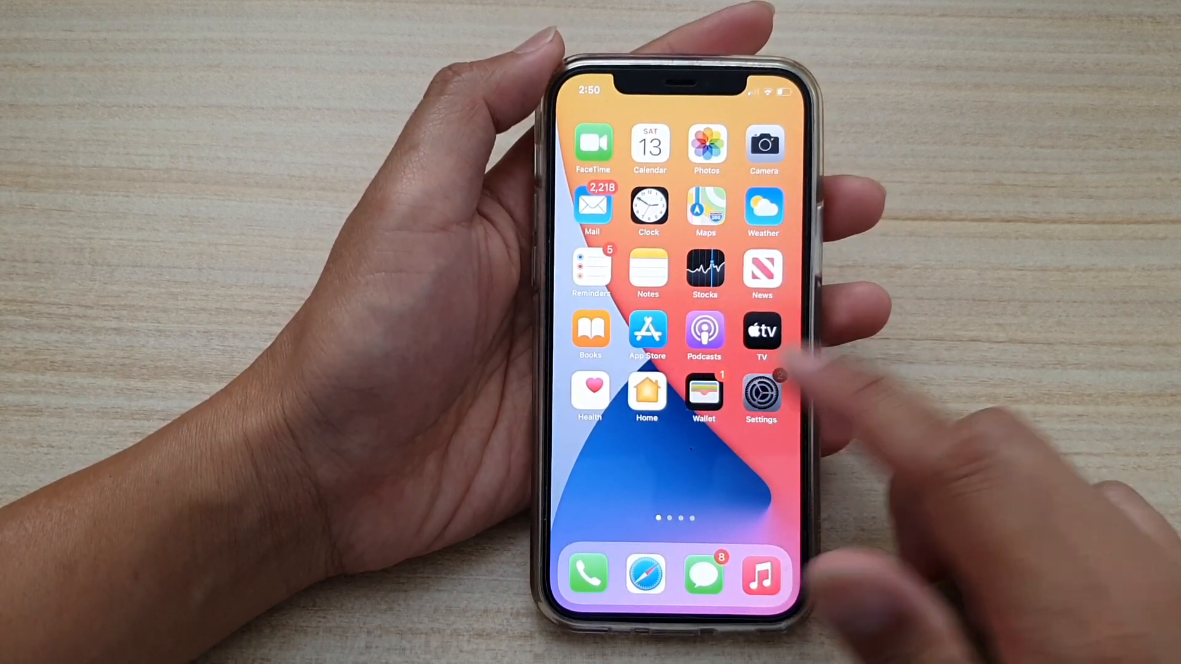
From Settings > Notifications, turn on Announce Messages with Siri, bringing up the Enable Siri prompt.
left_click(761, 393)
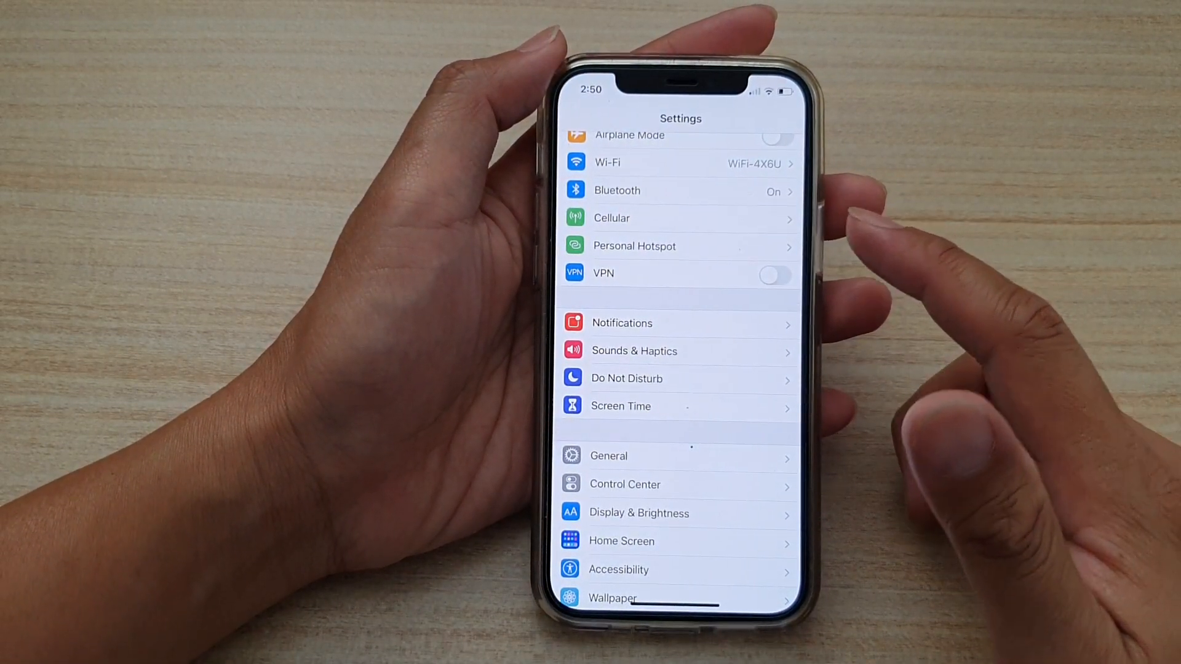
scroll("down", 3)
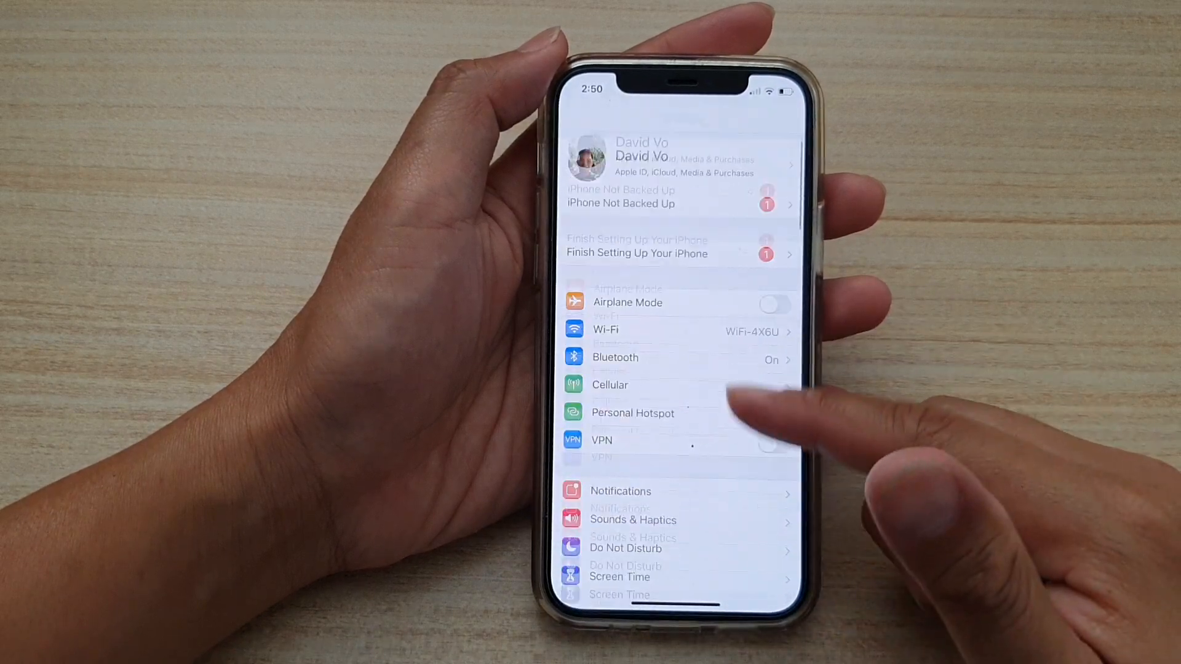
scroll("up", 3)
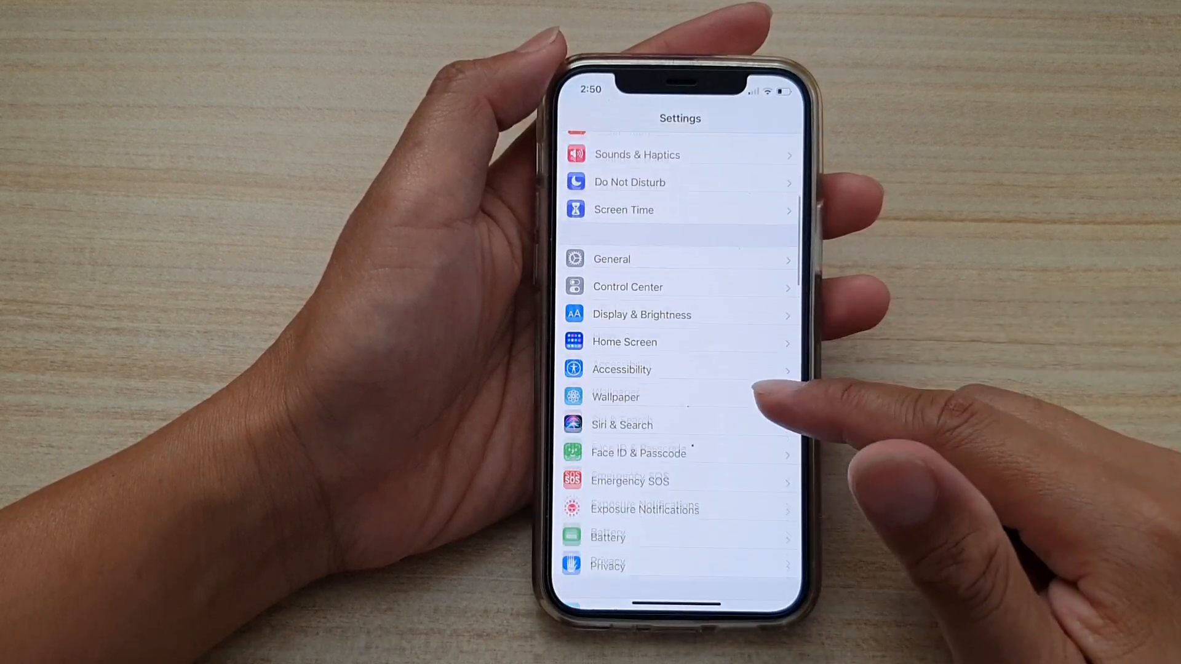
scroll("down", 3)
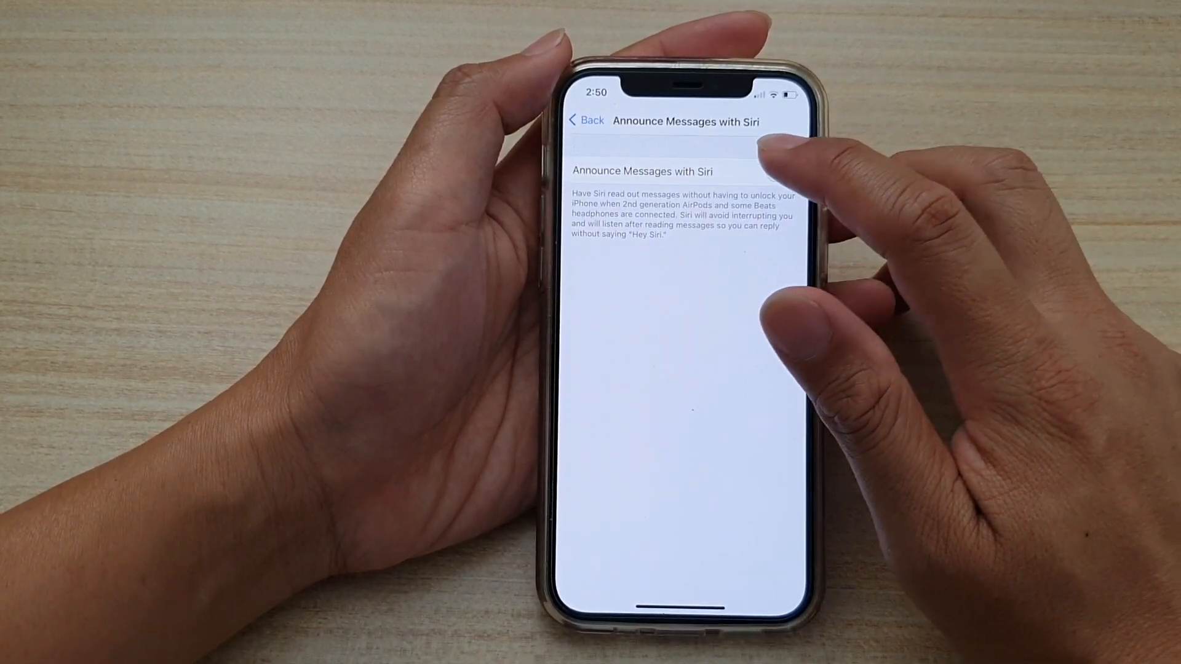
left_click(781, 172)
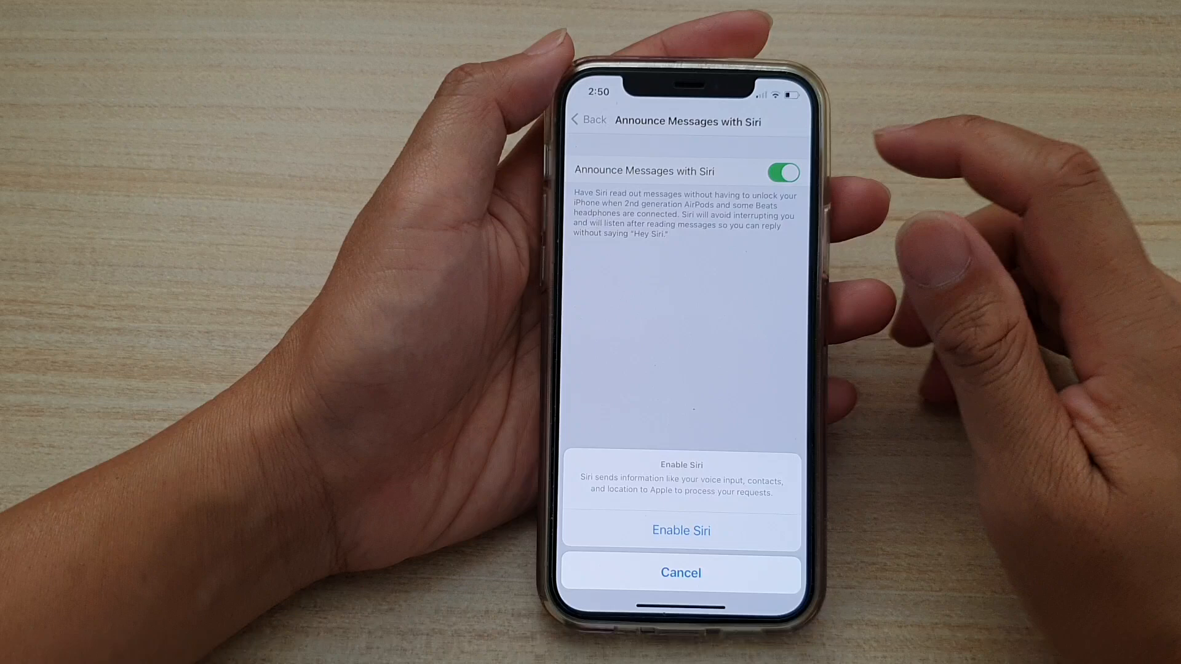